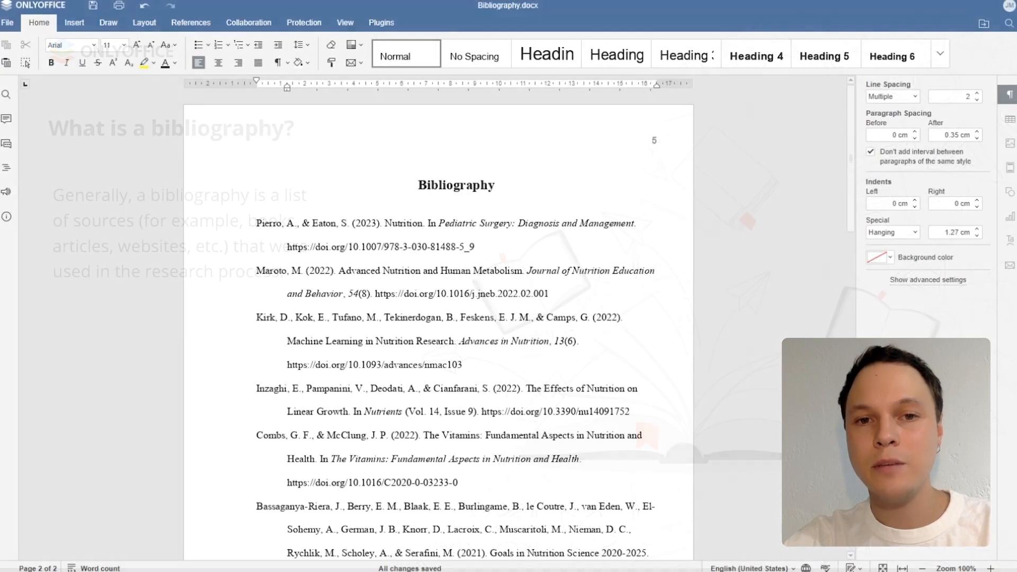
Advance the slideshow to the 'Why you need to create a bibliography?' slide.
{"action": "scroll", "scroll_direction": "down", "scroll_amount": 3}
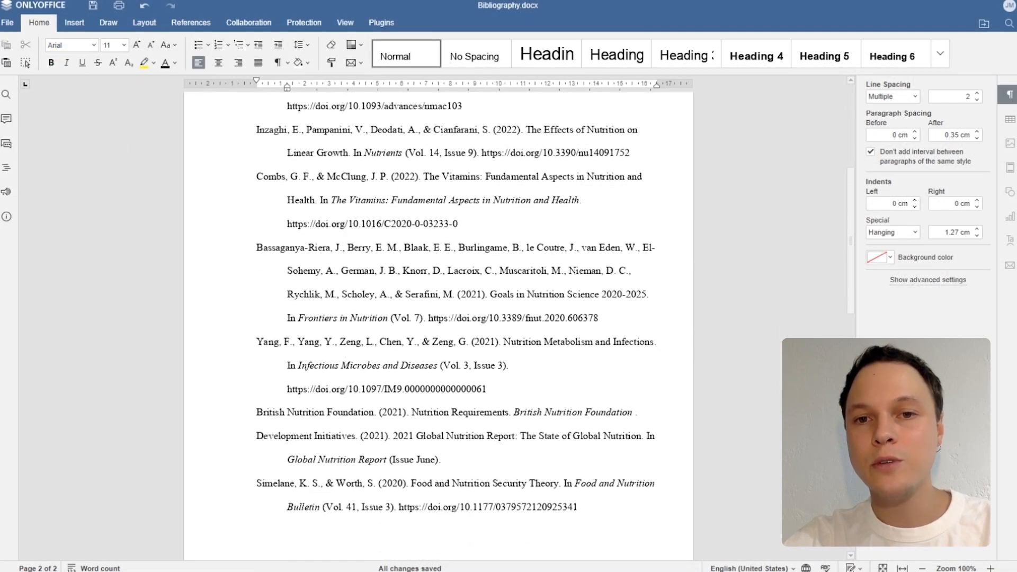
{"action": "scroll", "scroll_direction": "down", "scroll_amount": 3}
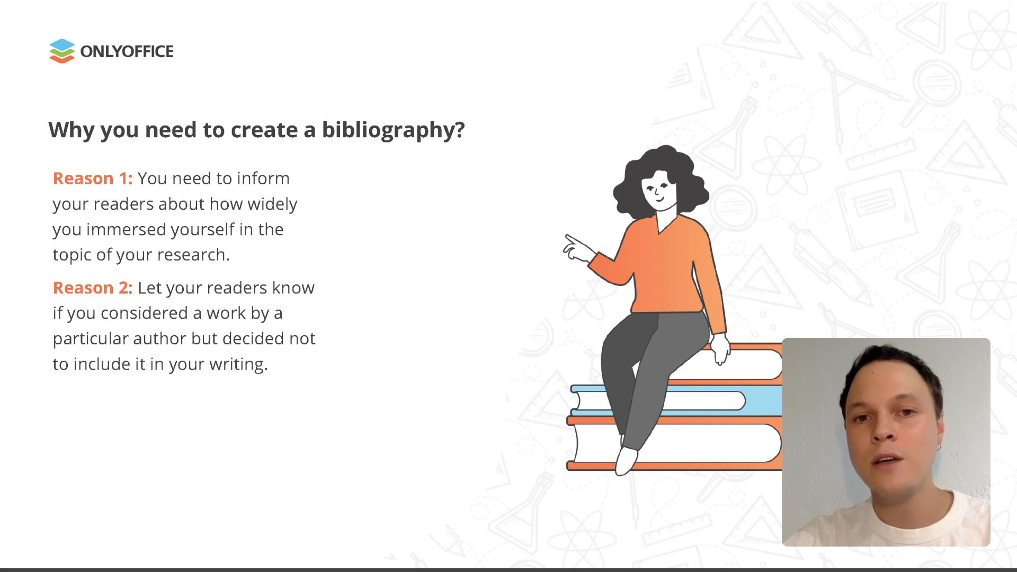
{"action": "key", "text": "Right"}
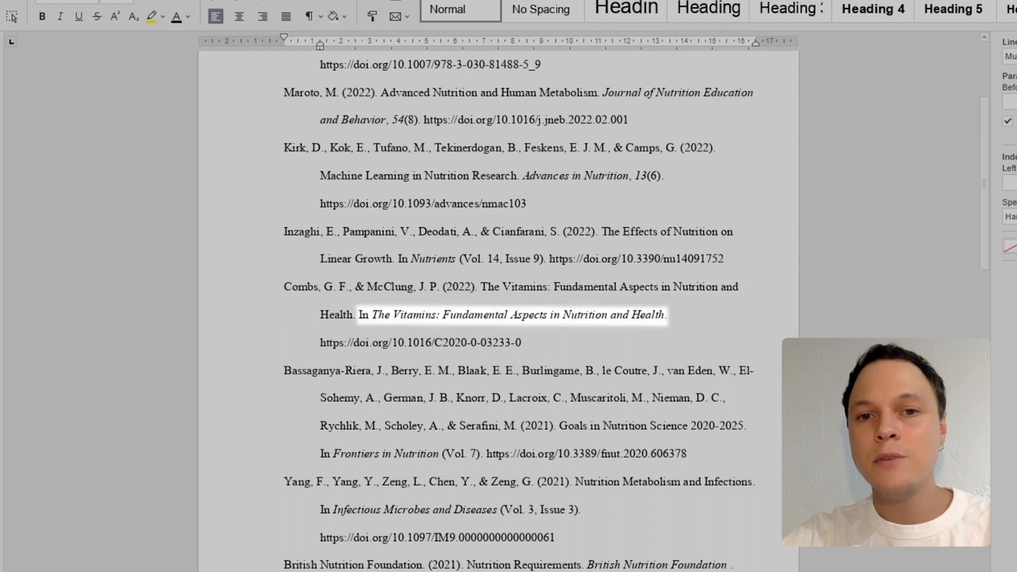
{"action": "left_click", "coordinate": [513, 314]}
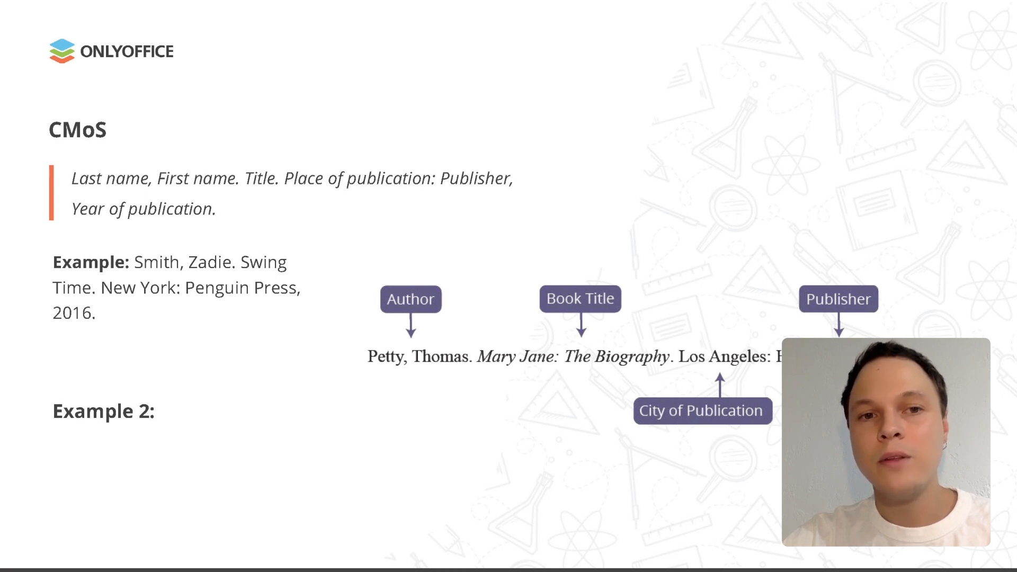
Advance the slideshow to the CMoS citation format slide with its book example.
{"action": "key", "text": "right"}
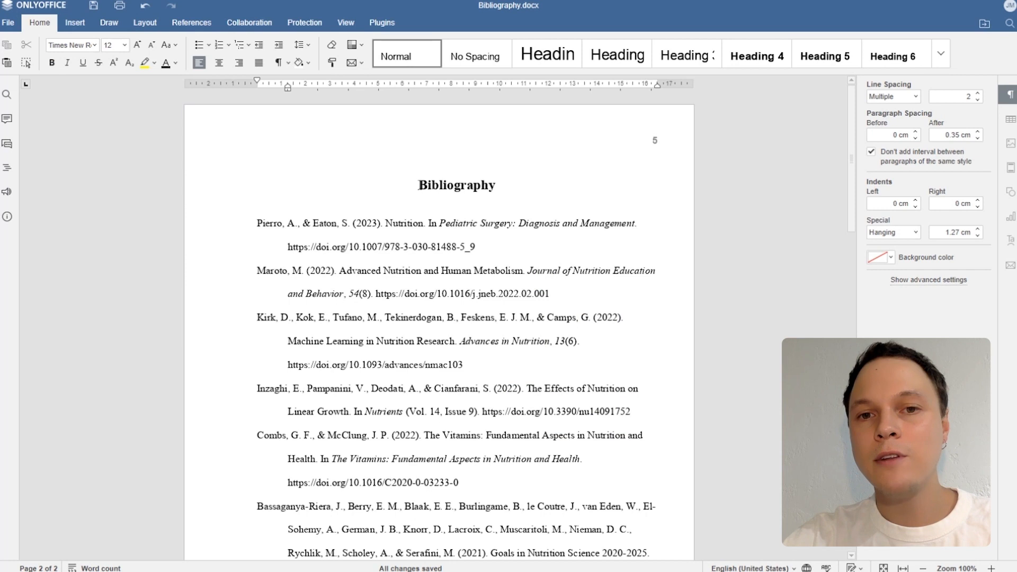
{"action": "triple_click", "coordinate": [455, 186]}
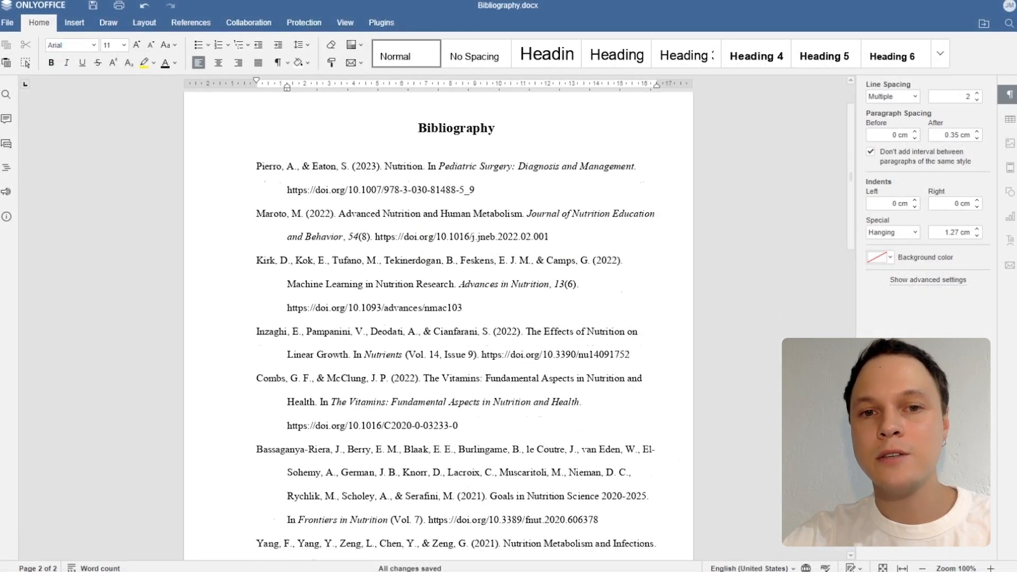
{"action": "scroll", "scroll_direction": "down", "scroll_amount": 3}
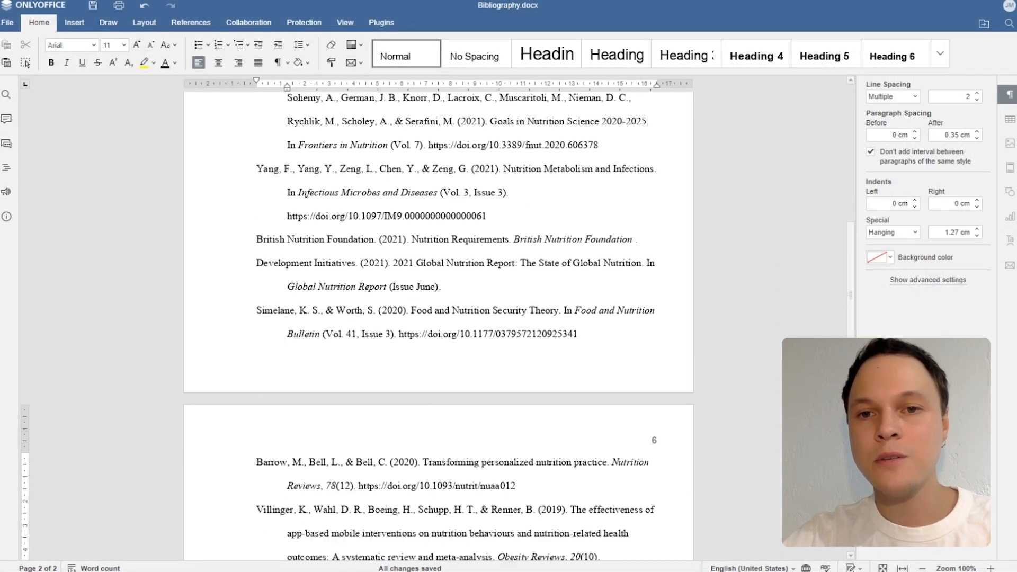
{"action": "scroll", "scroll_direction": "down", "scroll_amount": 3}
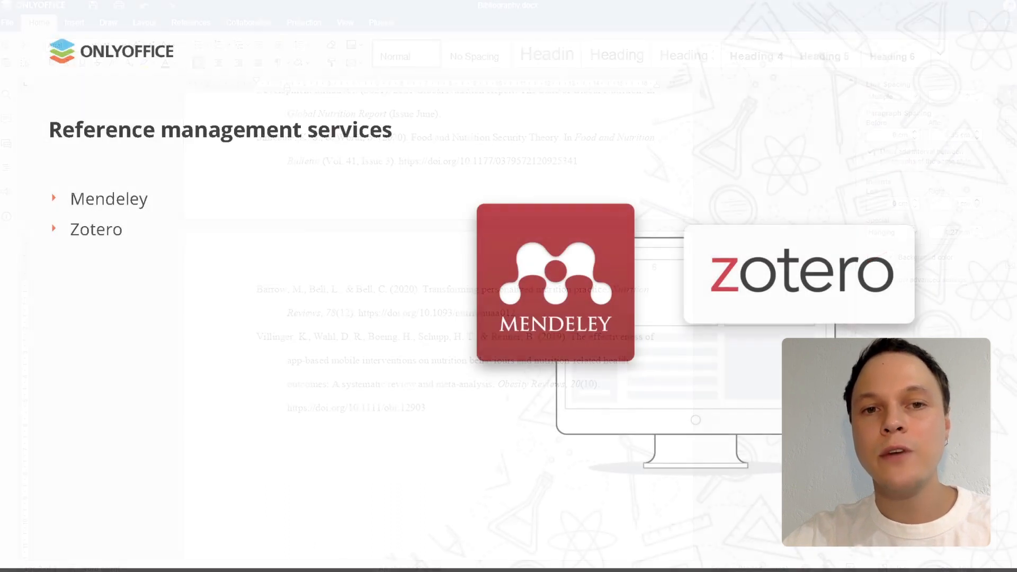
Move on to the ONLYOFFICE Document Editor showing the empty Bibliography.docx page.
{"action": "key", "text": "Right"}
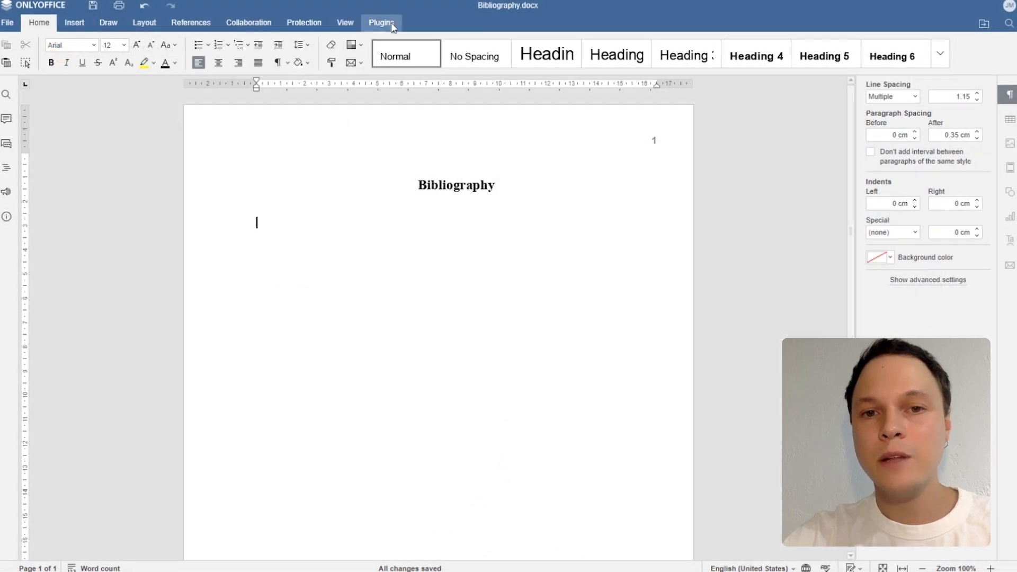
In the Mendeley plugin, search 'English langua', tick the six results and choose APA 7th edition style.
{"action": "left_click", "coordinate": [380, 23]}
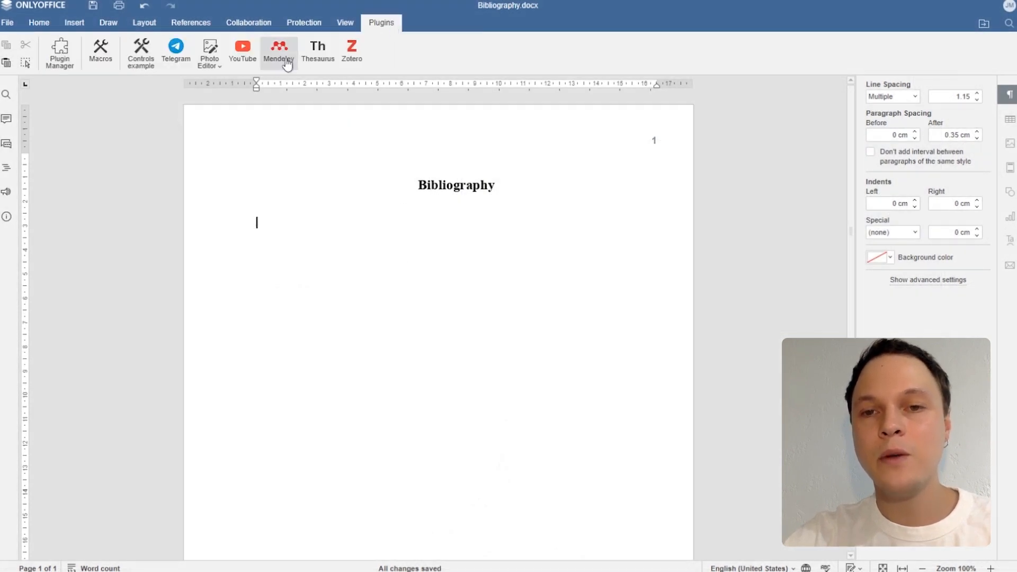
{"action": "left_click", "coordinate": [278, 52]}
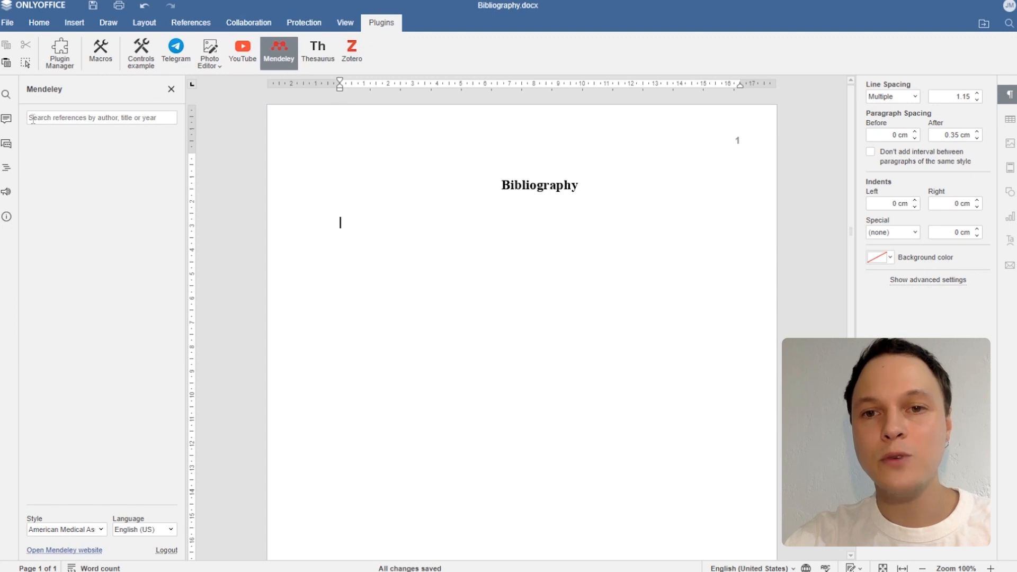
{"action": "type", "text": "English language"}
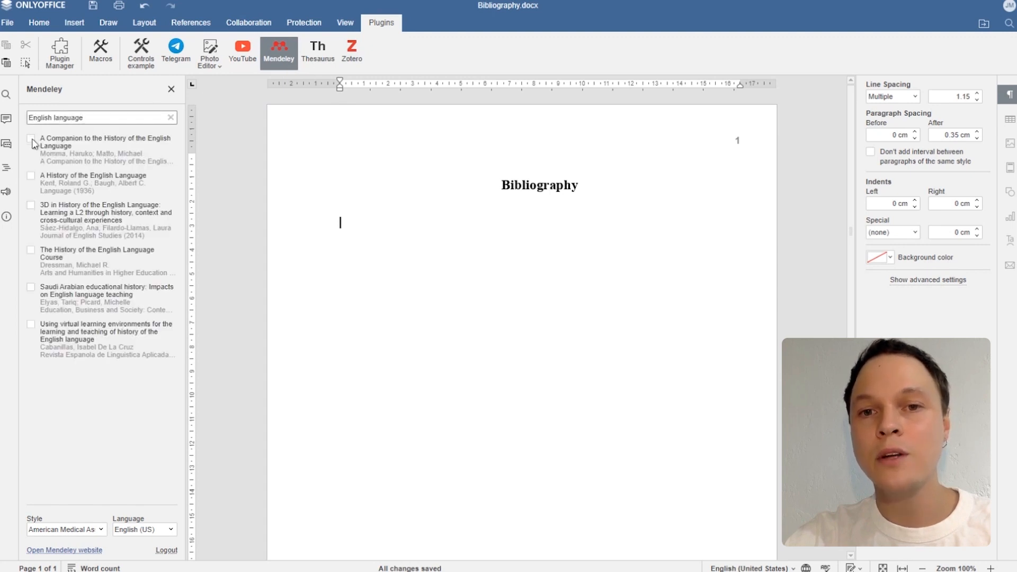
{"action": "left_click", "coordinate": [31, 140]}
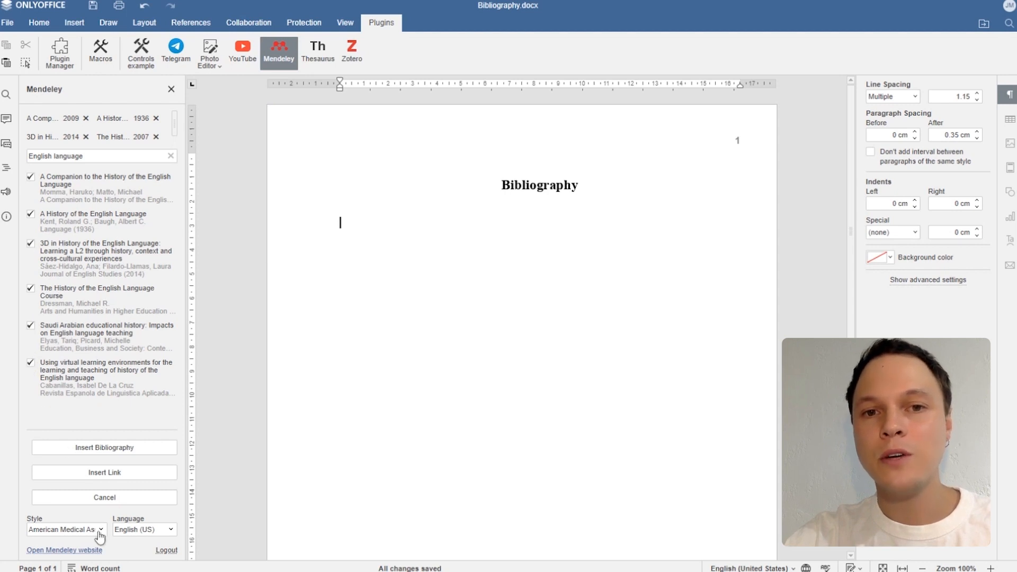
{"action": "left_click", "coordinate": [63, 532]}
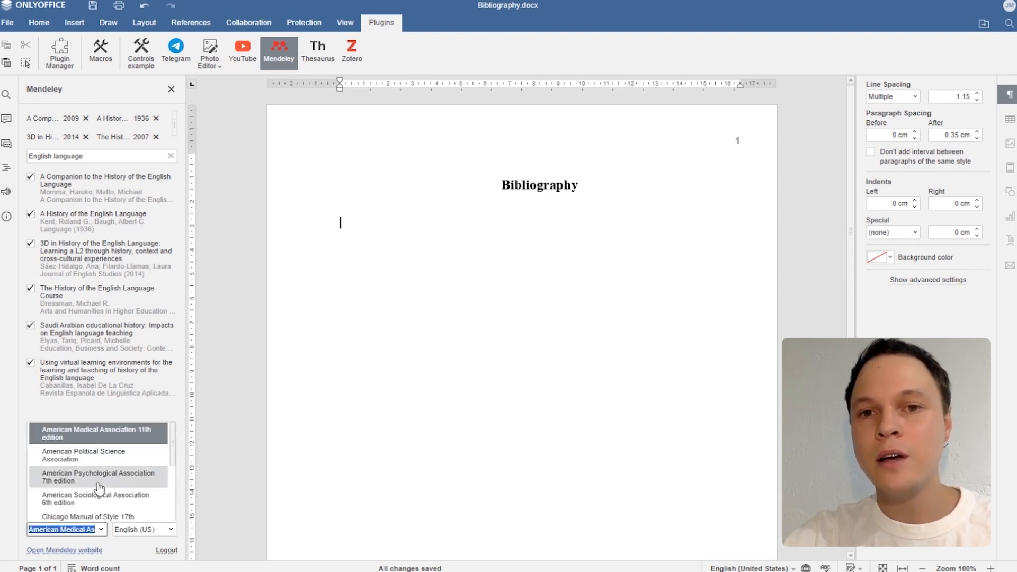
{"action": "left_click", "coordinate": [98, 476]}
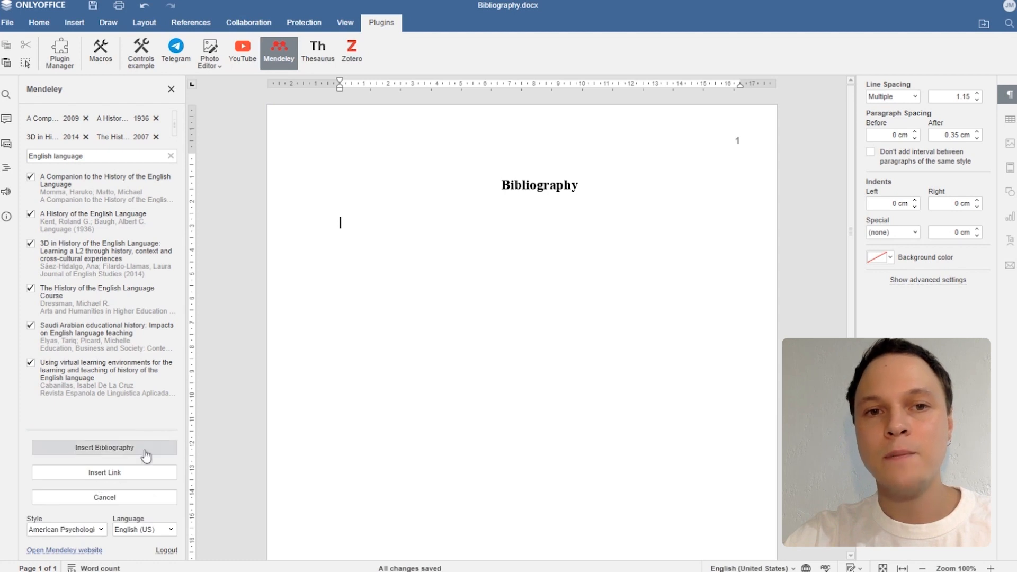
Insert the Mendeley bibliography and set it in Times New Roman 12 pt, double-spaced.
{"action": "left_click", "coordinate": [104, 446]}
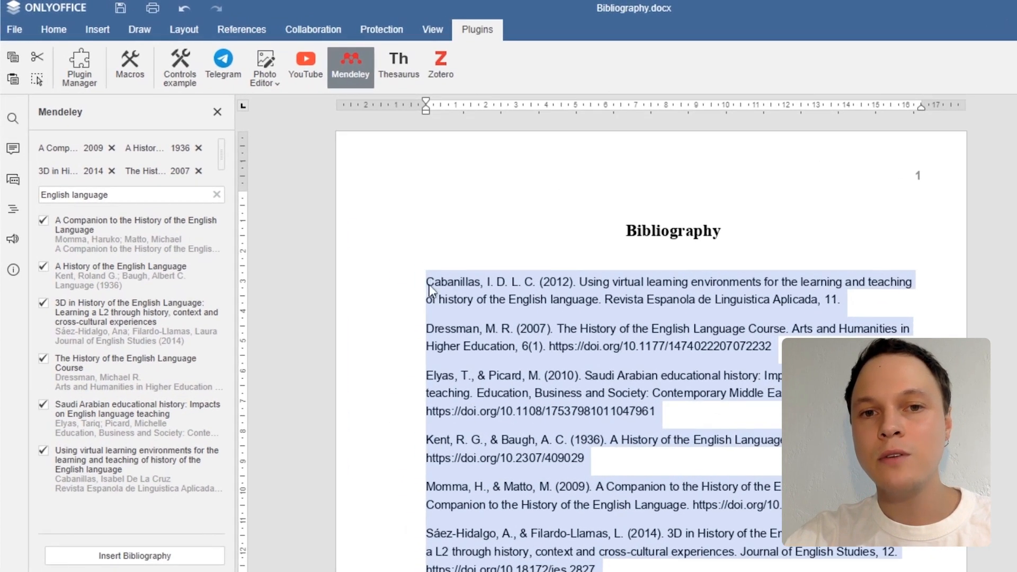
{"action": "left_click", "coordinate": [53, 30]}
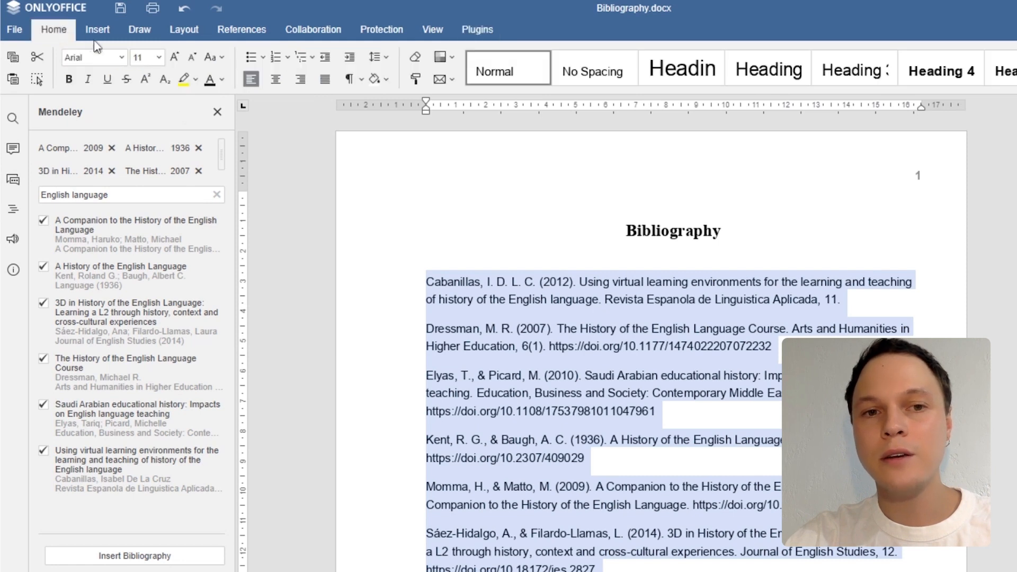
{"action": "left_click", "coordinate": [91, 57]}
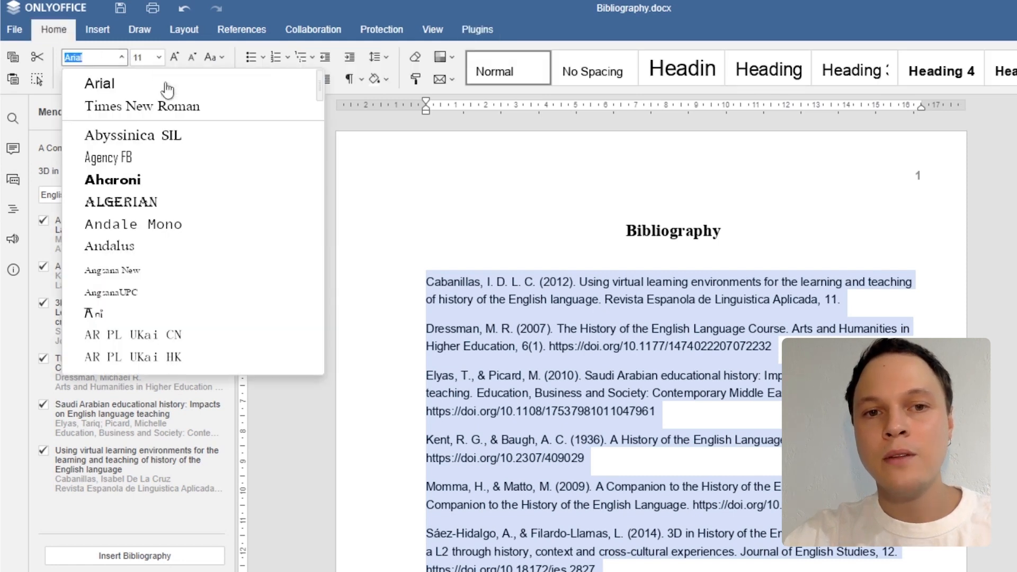
{"action": "left_click", "coordinate": [141, 105]}
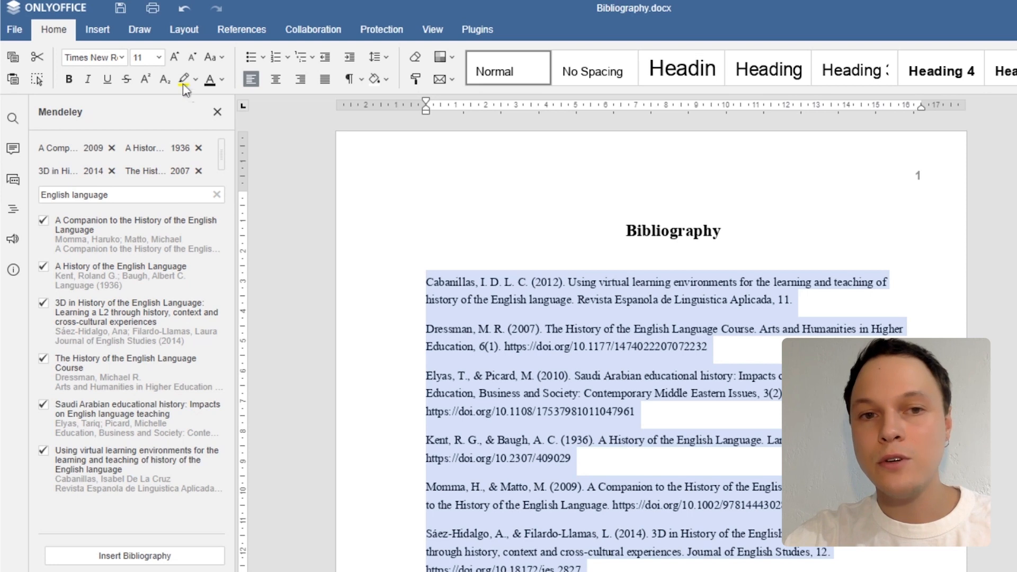
{"action": "left_click", "coordinate": [157, 57]}
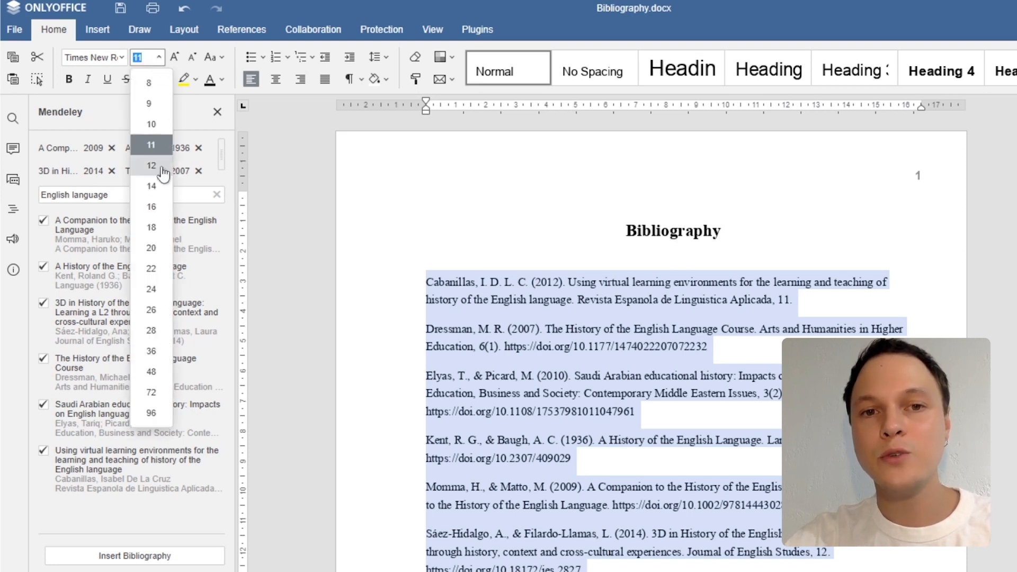
{"action": "left_click", "coordinate": [150, 166]}
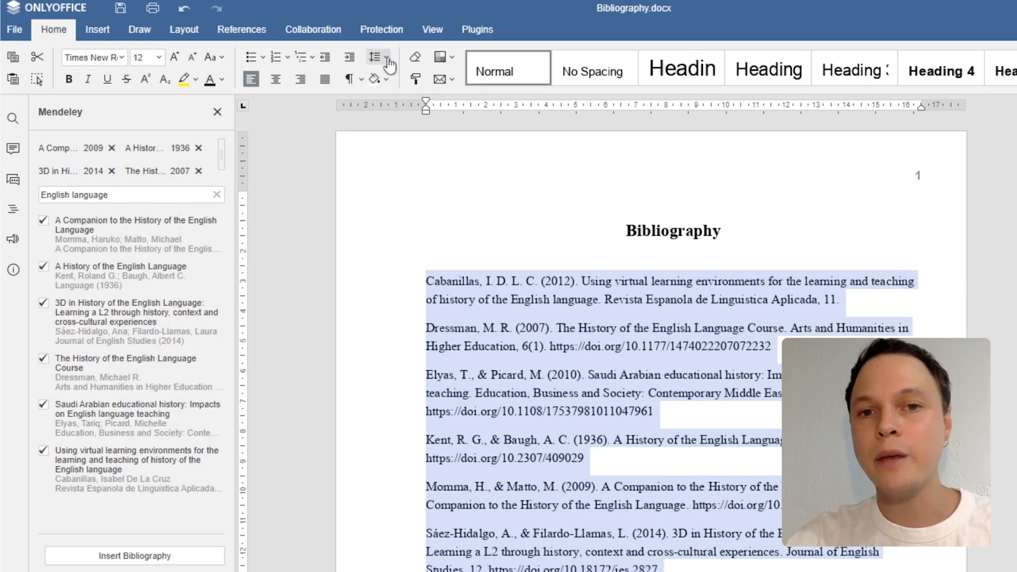
{"action": "left_click", "coordinate": [375, 57]}
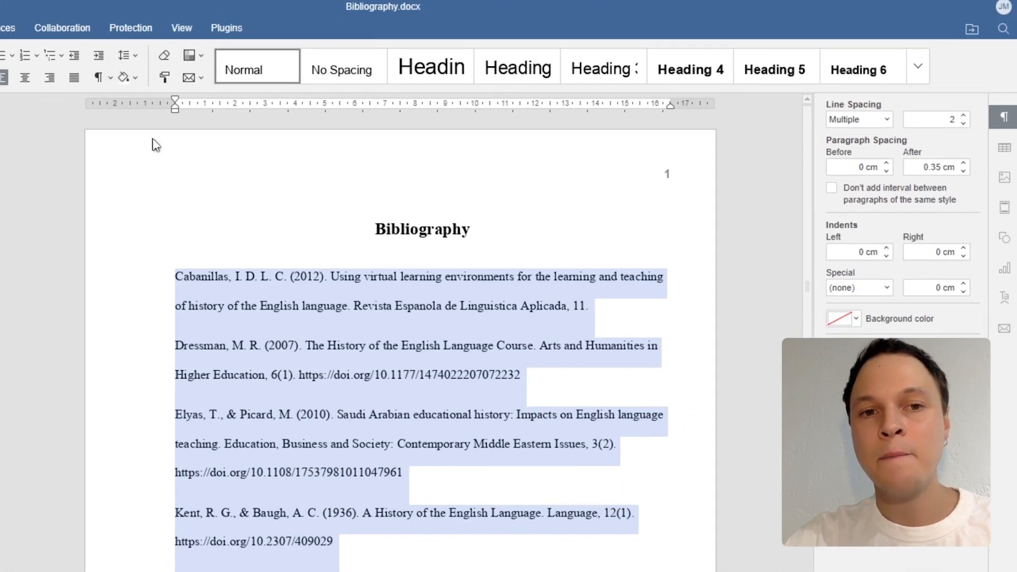
Remove the inserted Mendeley reference list, leaving only the Bibliography title.
{"action": "left_click", "coordinate": [886, 287]}
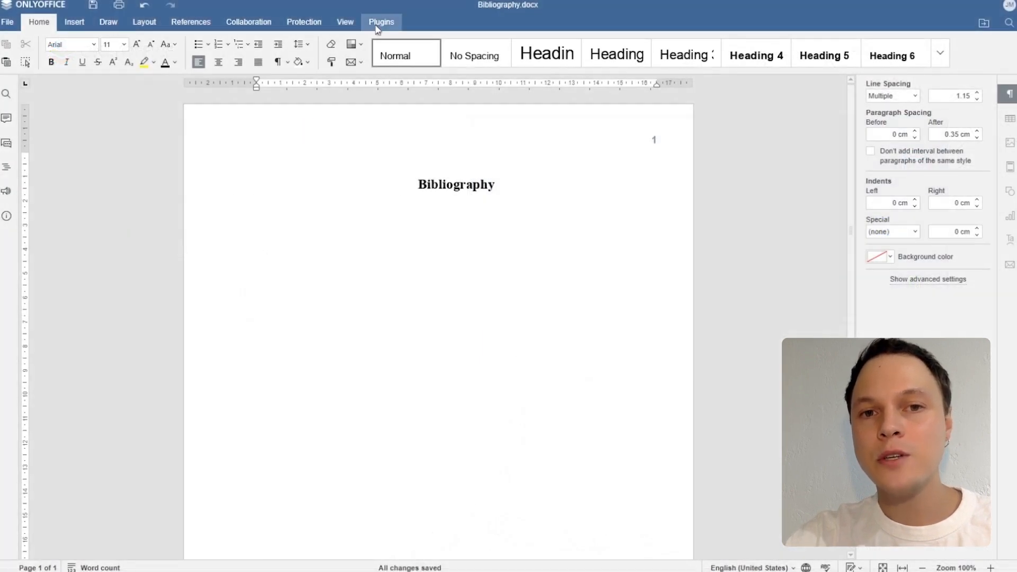
In the Zotero plugin, search 'travel', tick four references and insert them as a bibliography.
{"action": "left_click", "coordinate": [381, 21]}
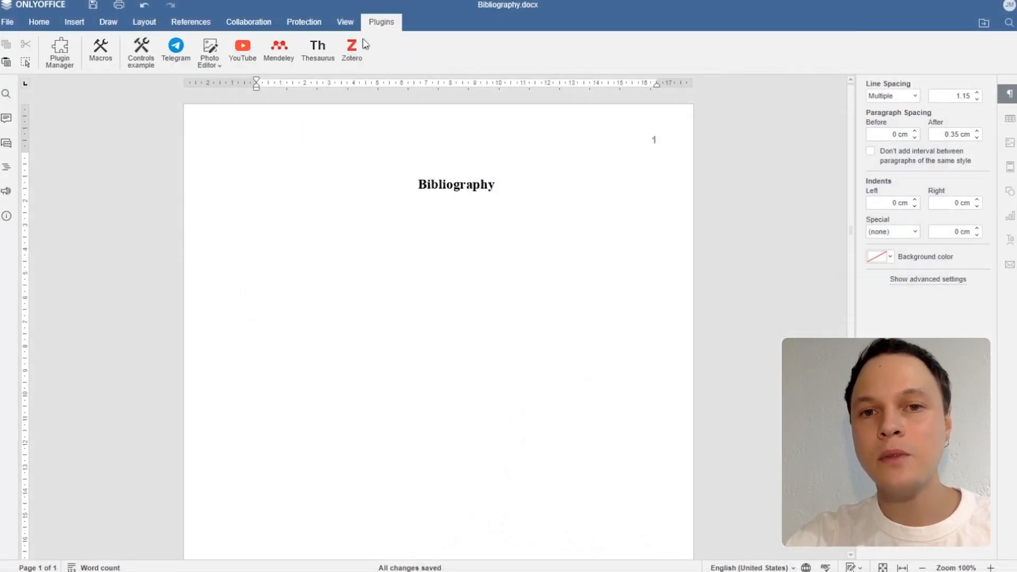
{"action": "left_click", "coordinate": [351, 51]}
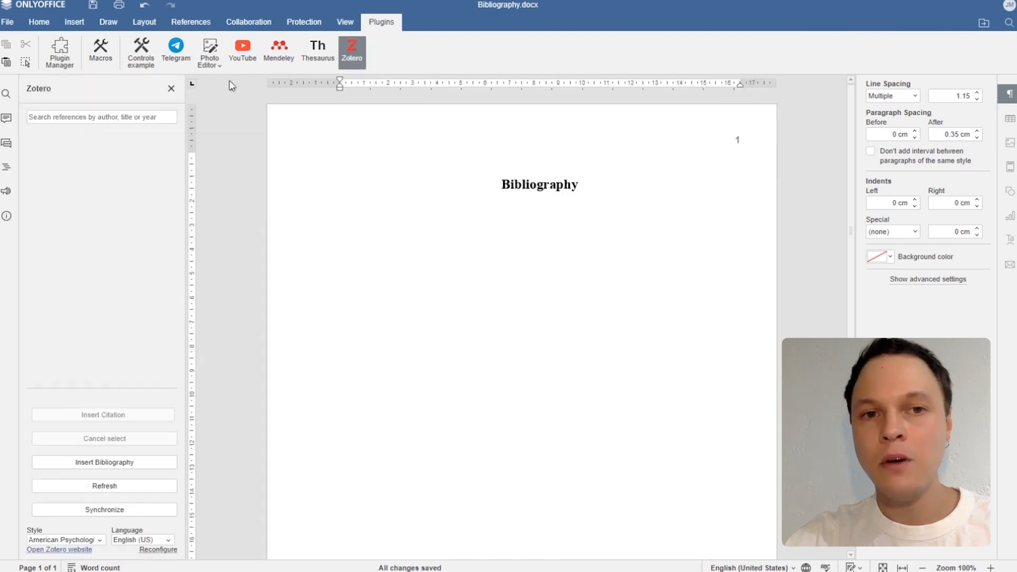
{"action": "type", "text": "t"}
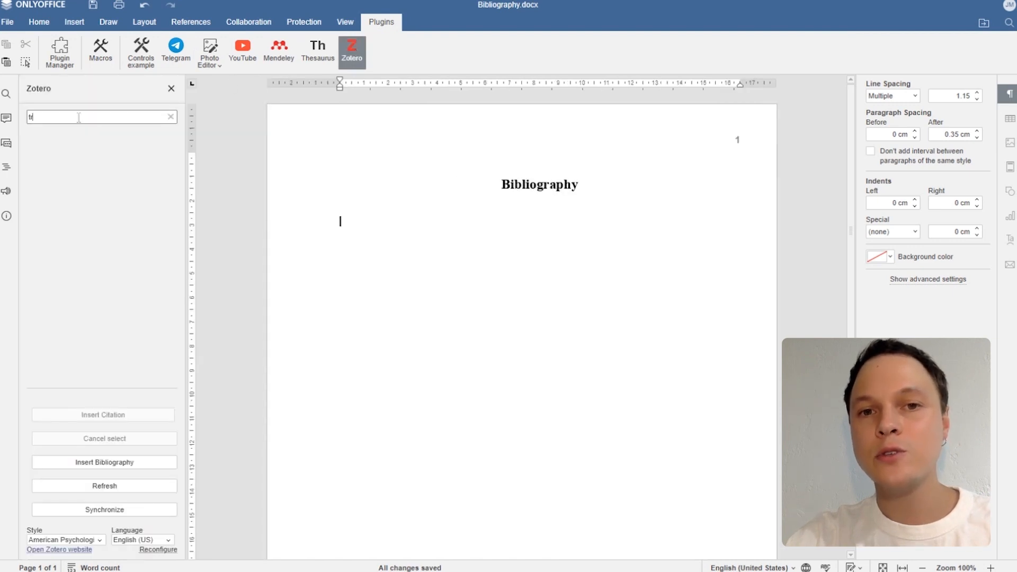
{"action": "type", "text": "ravel"}
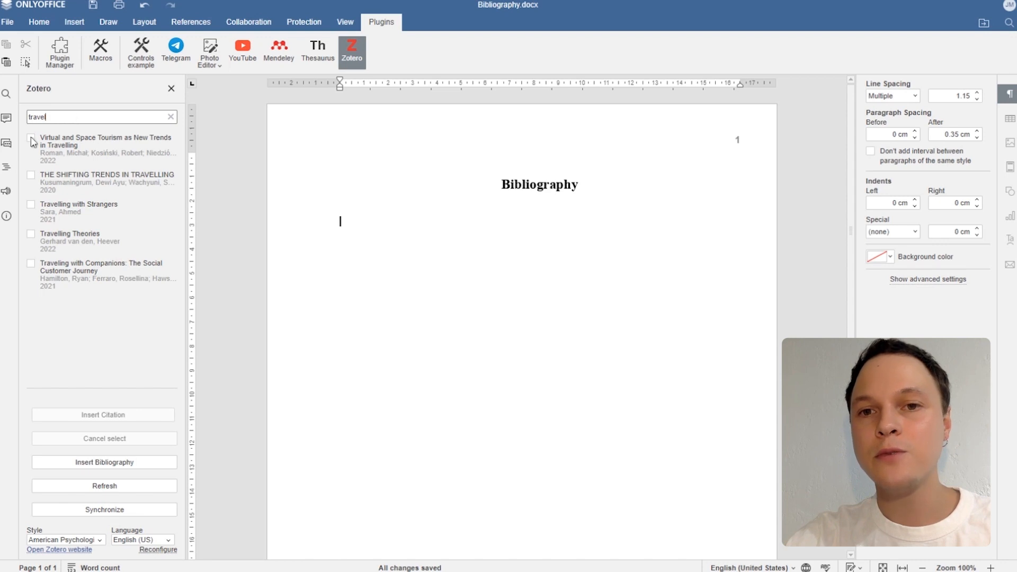
{"action": "left_click", "coordinate": [31, 178]}
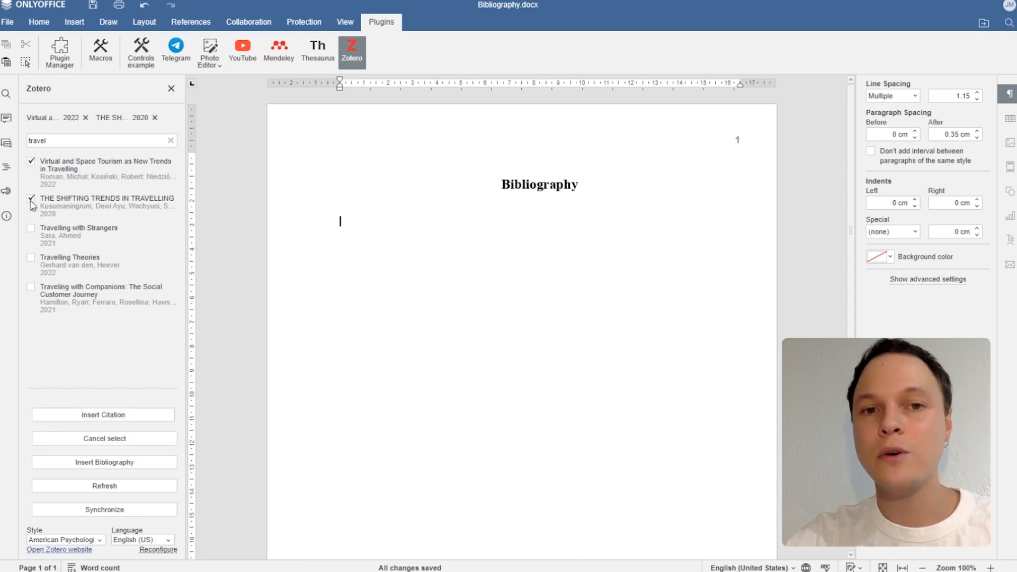
{"action": "left_click", "coordinate": [31, 231]}
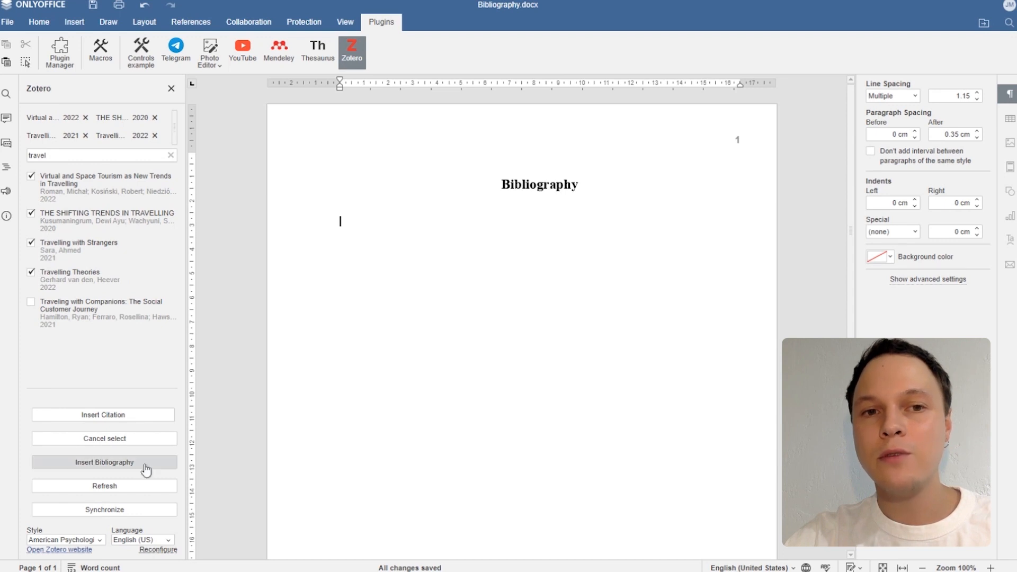
{"action": "left_click", "coordinate": [102, 462]}
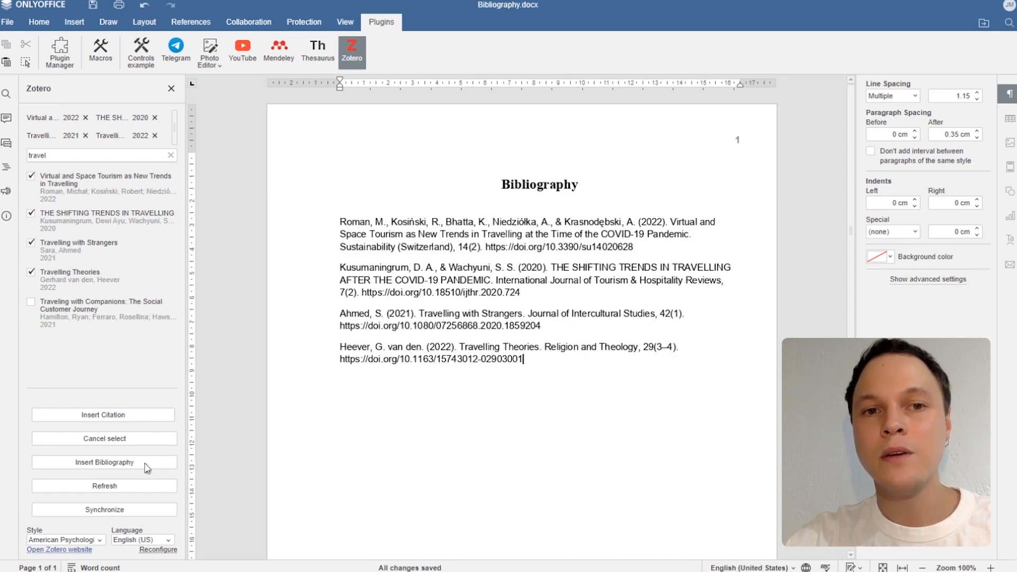
Select all four Zotero reference entries under the Bibliography title.
{"action": "left_click", "coordinate": [104, 485]}
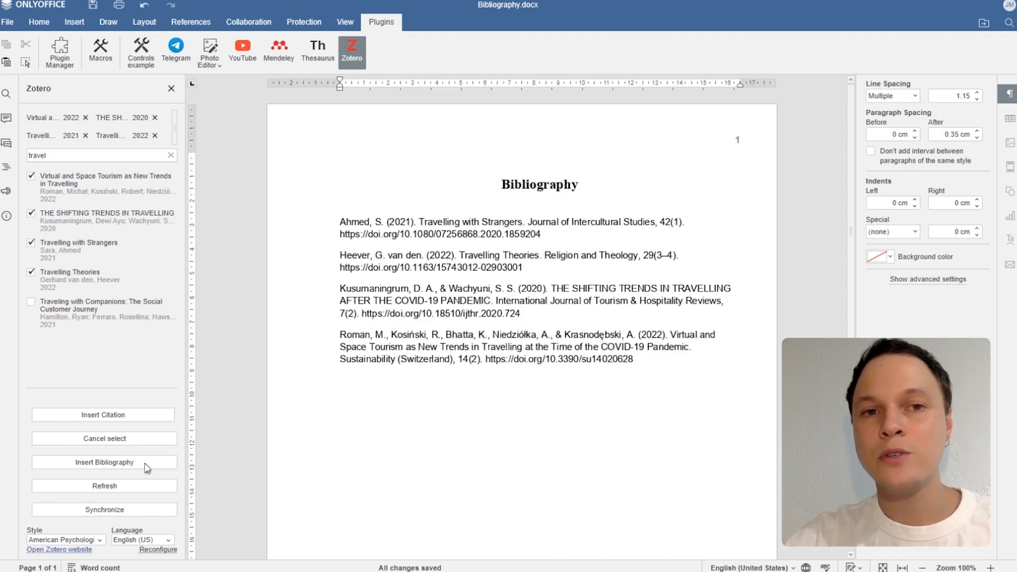
{"action": "left_click", "coordinate": [634, 362]}
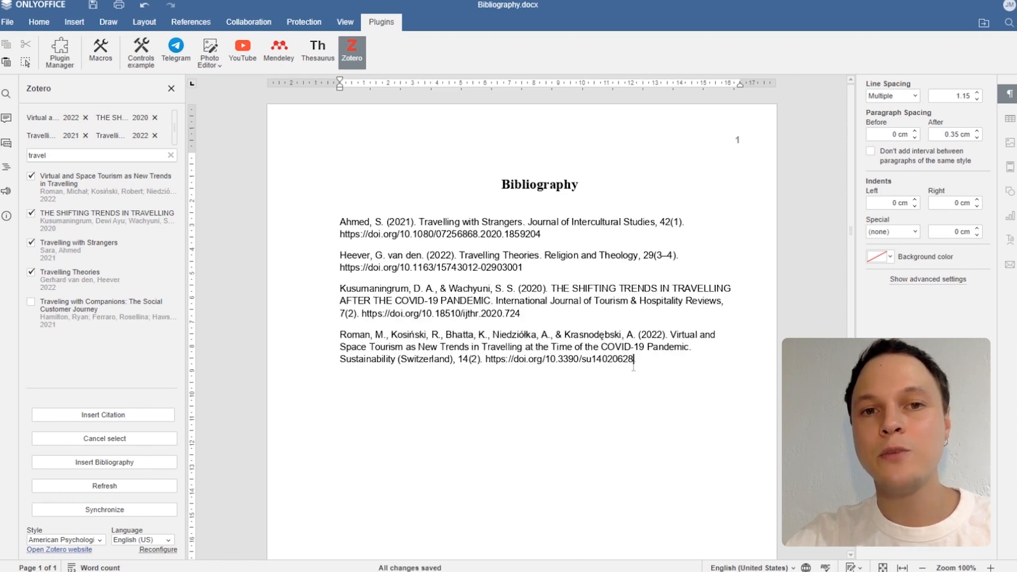
{"action": "left_click_drag", "start_coordinate": [340, 230], "coordinate": [635, 359]}
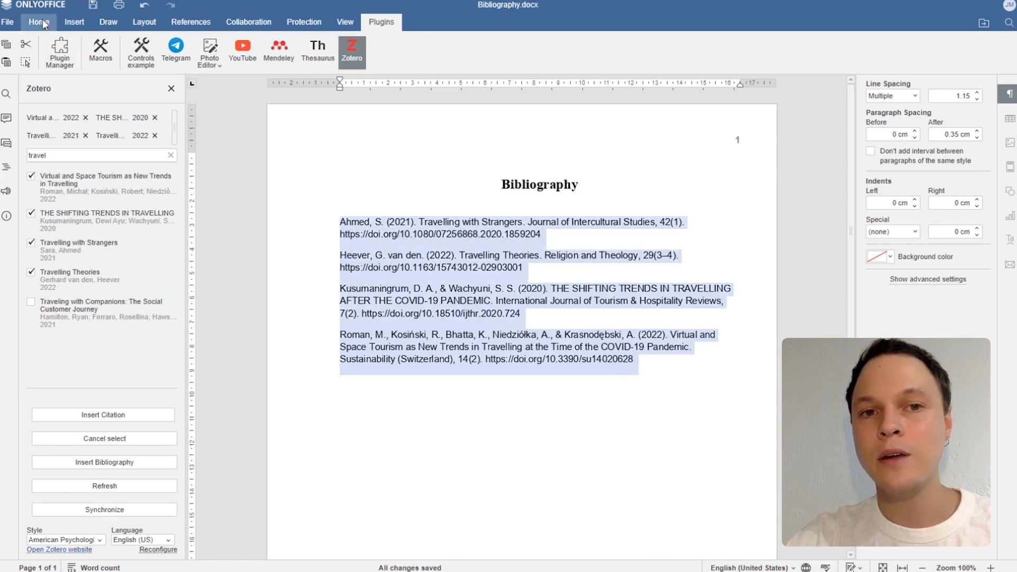
Set the four references in Times New Roman 12 pt, double-spaced, with a hanging indent.
{"action": "left_click", "coordinate": [38, 21]}
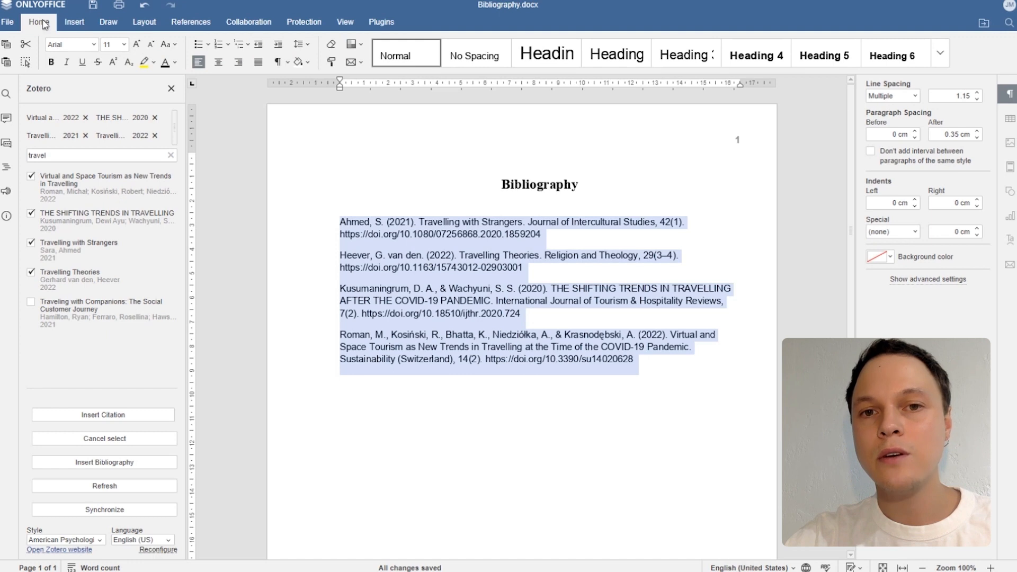
{"action": "left_click", "coordinate": [95, 45]}
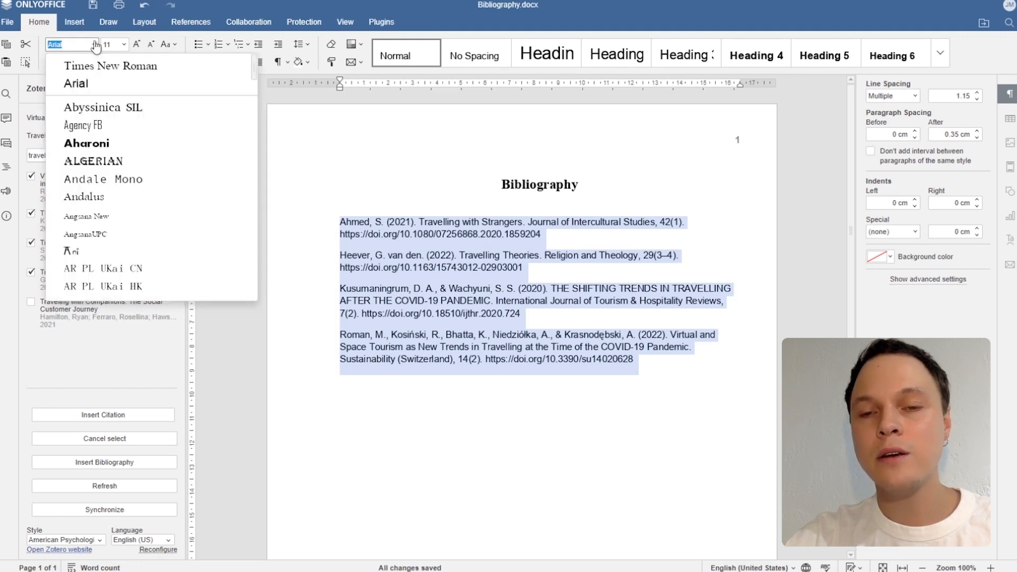
{"action": "mouse_move", "coordinate": [110, 65]}
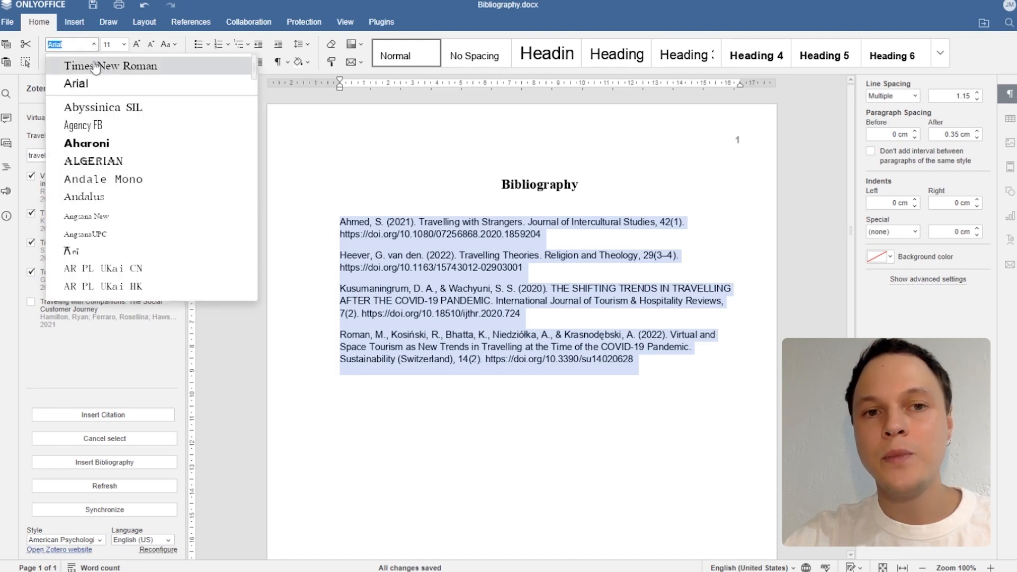
{"action": "left_click", "coordinate": [111, 64]}
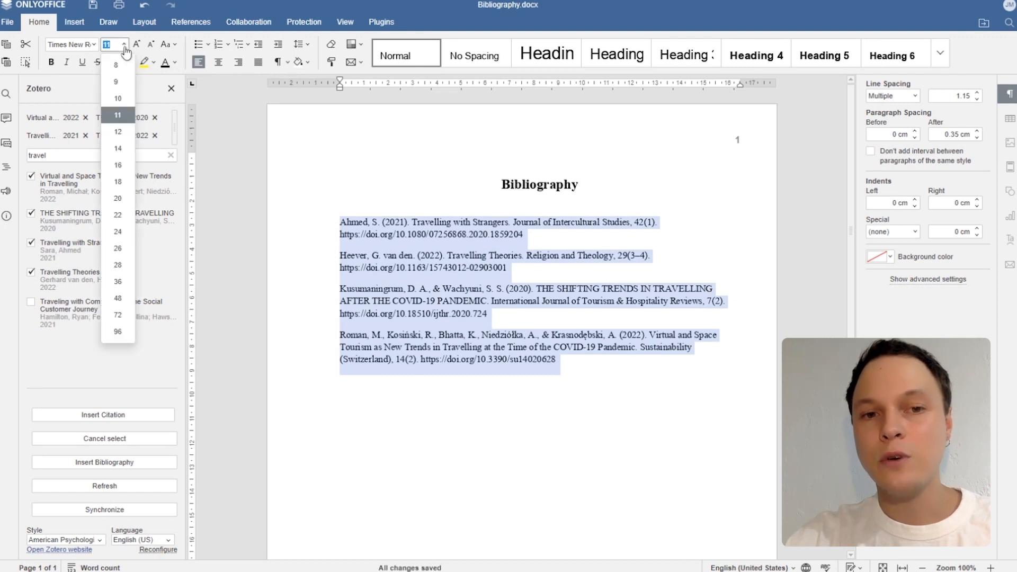
{"action": "mouse_move", "coordinate": [118, 131]}
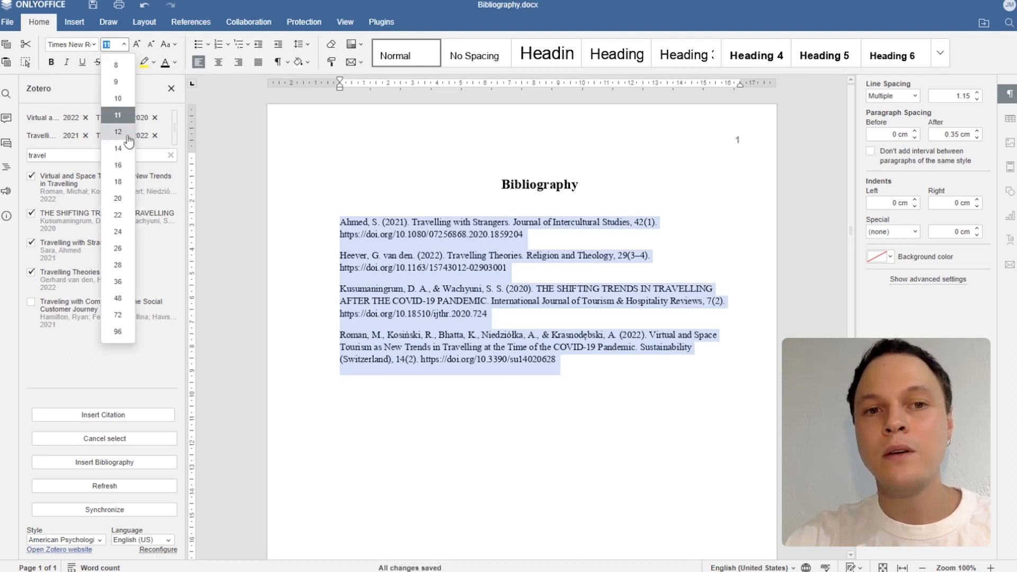
{"action": "left_click", "coordinate": [118, 131]}
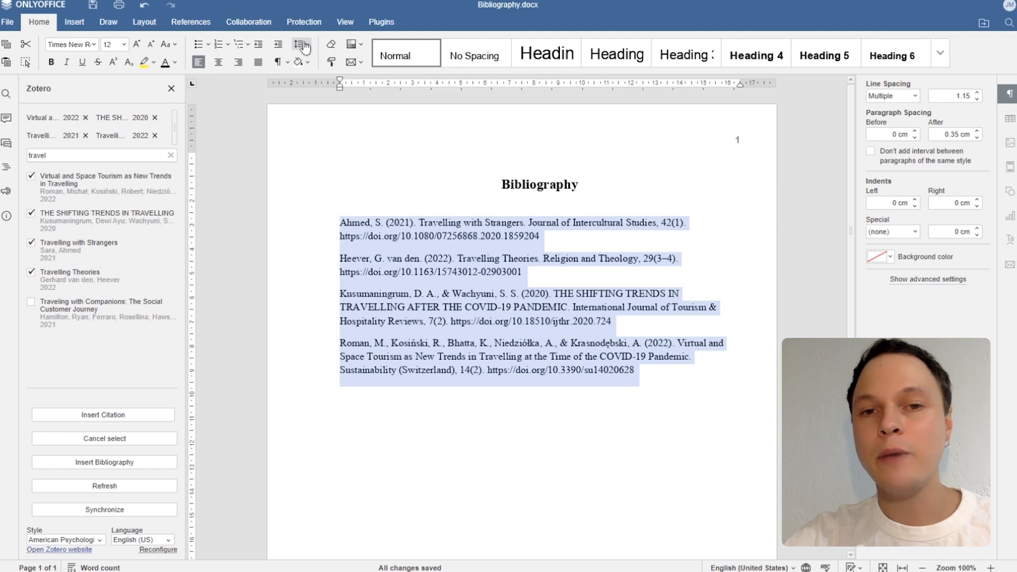
{"action": "left_click", "coordinate": [302, 44]}
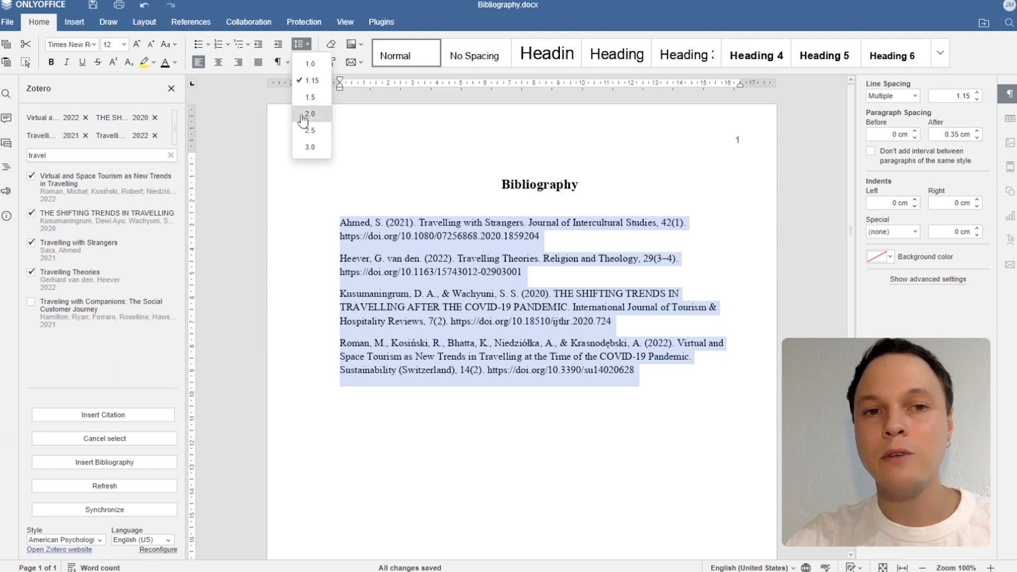
{"action": "left_click", "coordinate": [310, 115]}
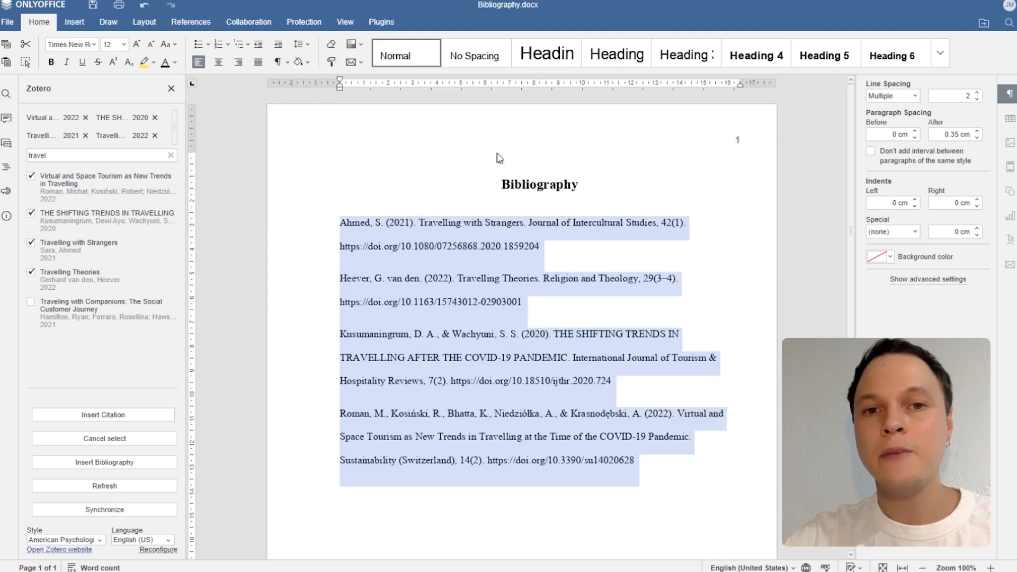
{"action": "left_click", "coordinate": [915, 232]}
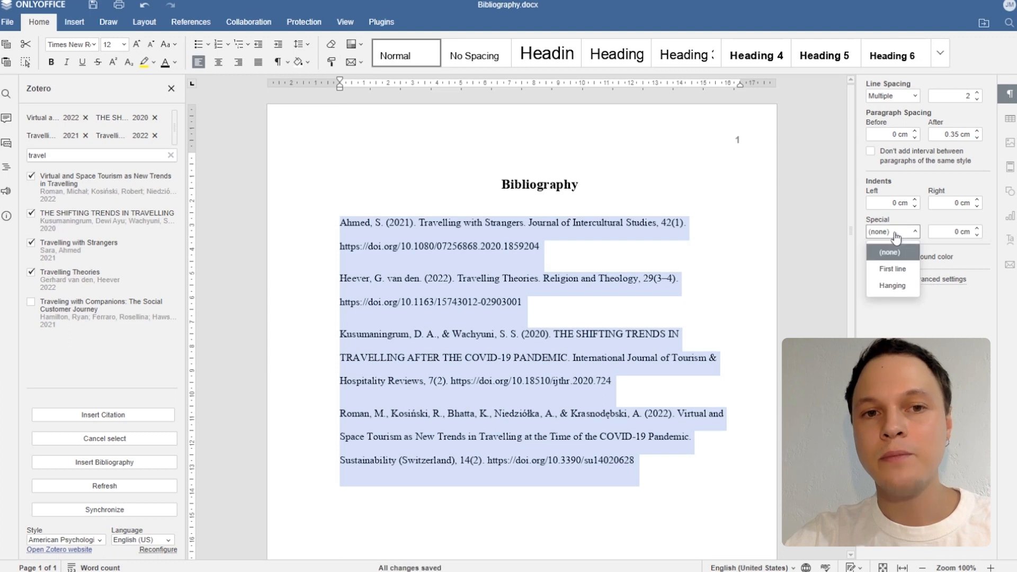
{"action": "left_click", "coordinate": [892, 285]}
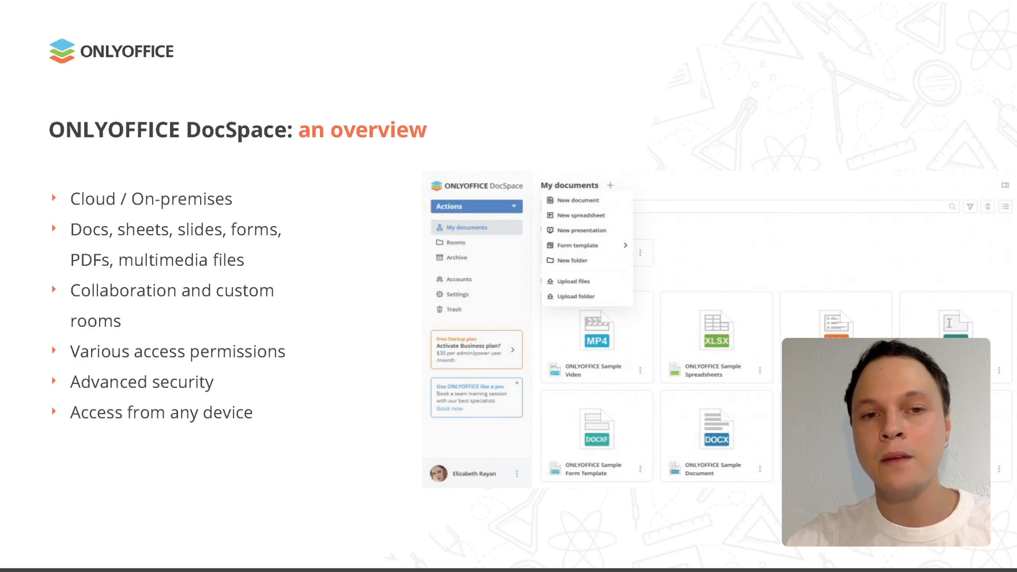
Advance to the 'ONLYOFFICE DocSpace: create a free cloud' slide with its QR code.
{"action": "key", "text": "right"}
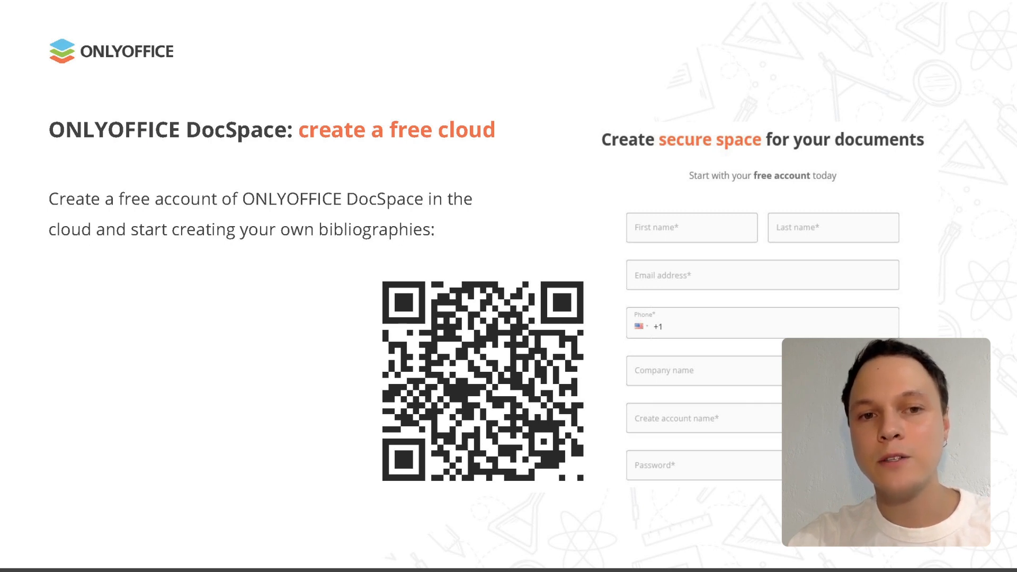
Advance the slideshow past the Docs solutions slide to the Desktop Editors slide.
{"action": "key", "text": "Right"}
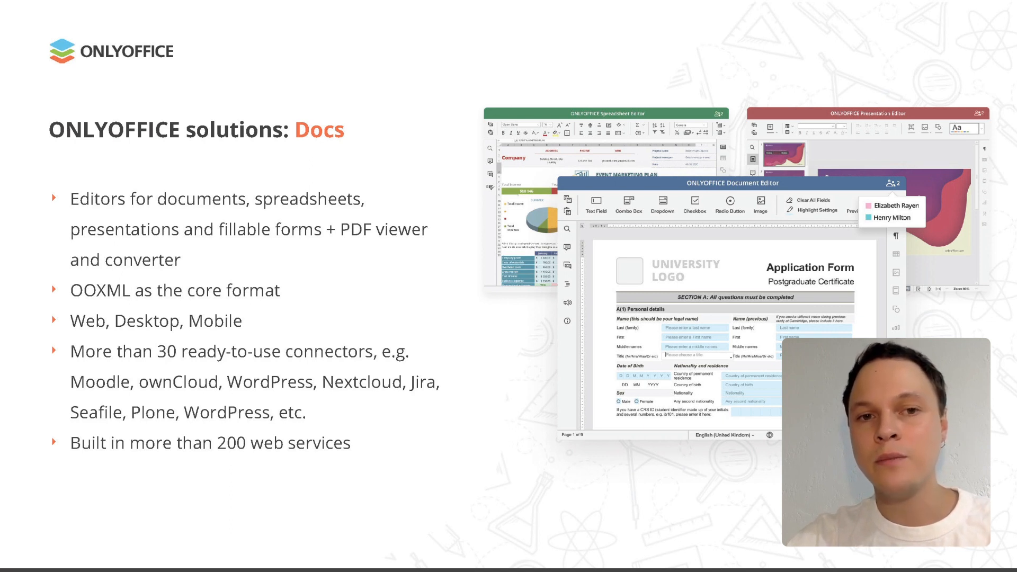
{"action": "key", "text": "right"}
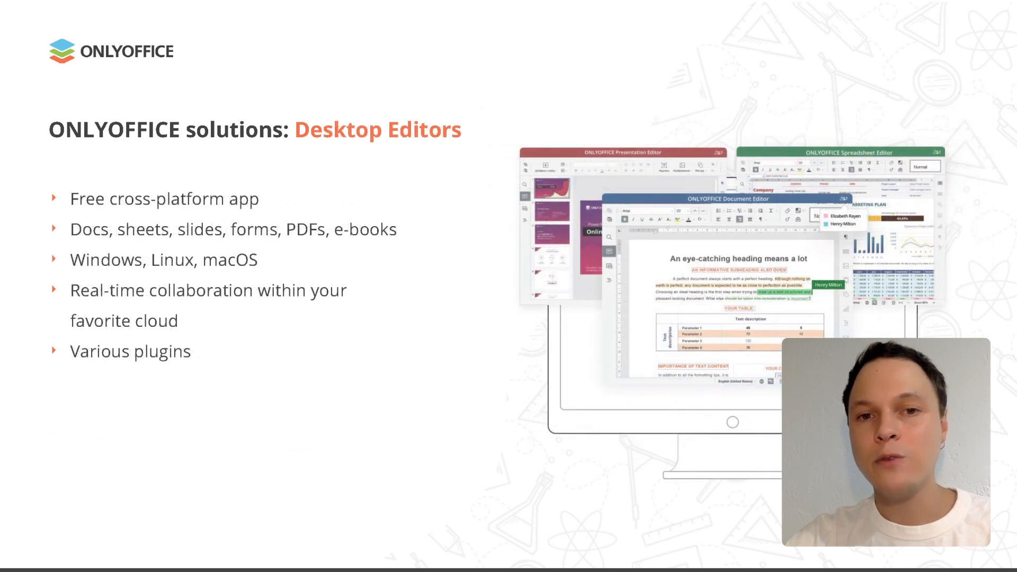